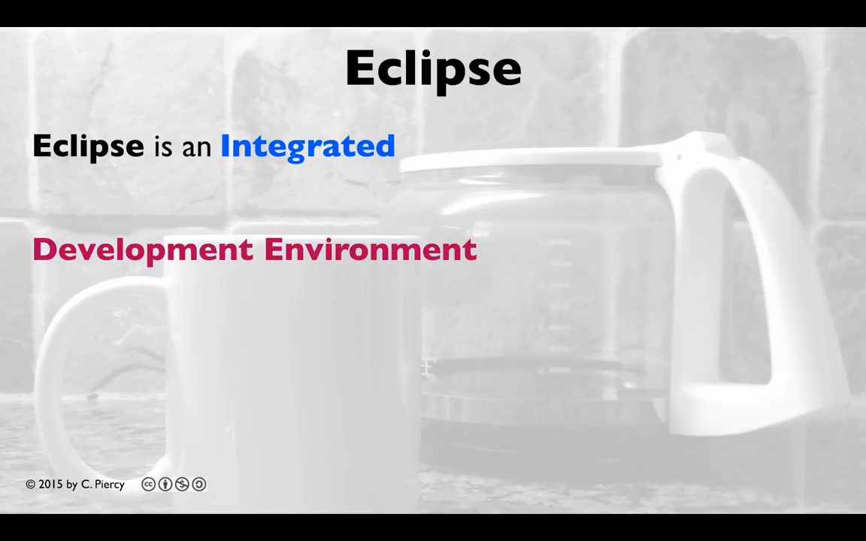
- Exit the Keynote slideshow so Google Chrome's Google home page comes up
{"action": "left_click", "coordinate": [213, 42]}
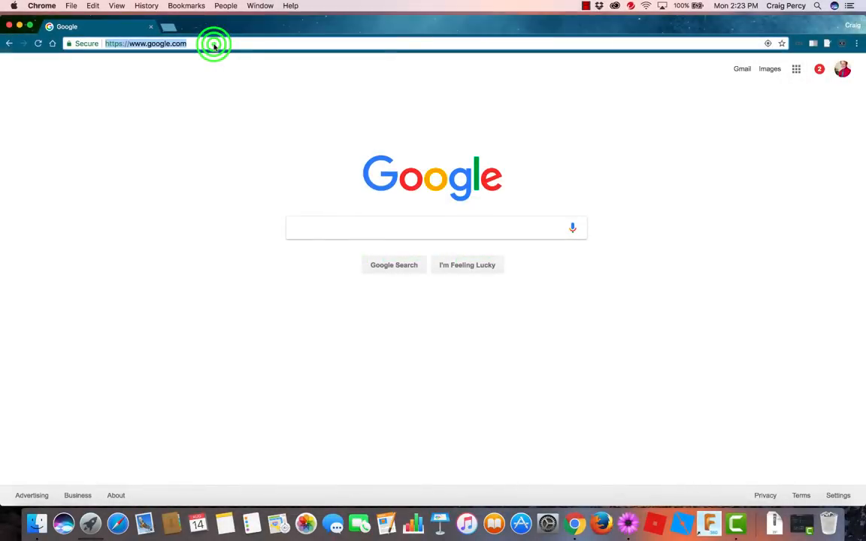
{"action": "type", "text": "www.netflix.com/browse"}
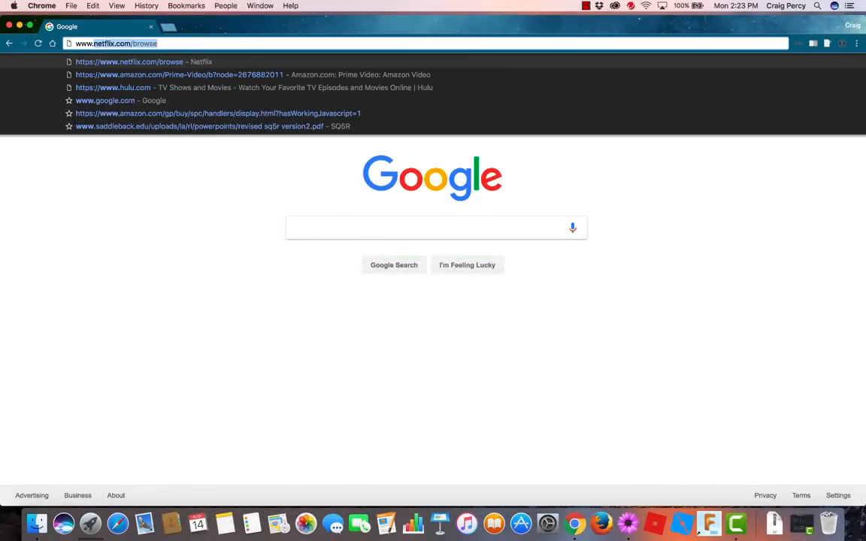
{"action": "type", "text": "www.eclipse.org"}
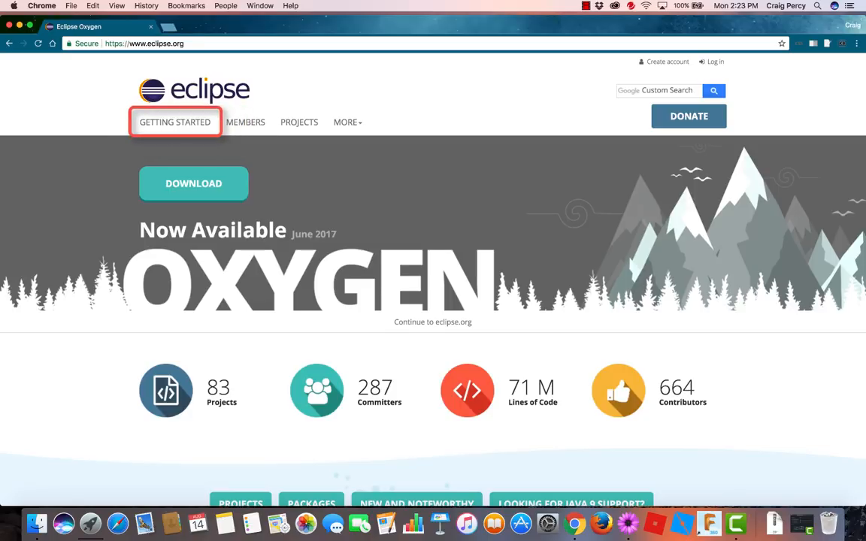
{"action": "left_click", "coordinate": [174, 122]}
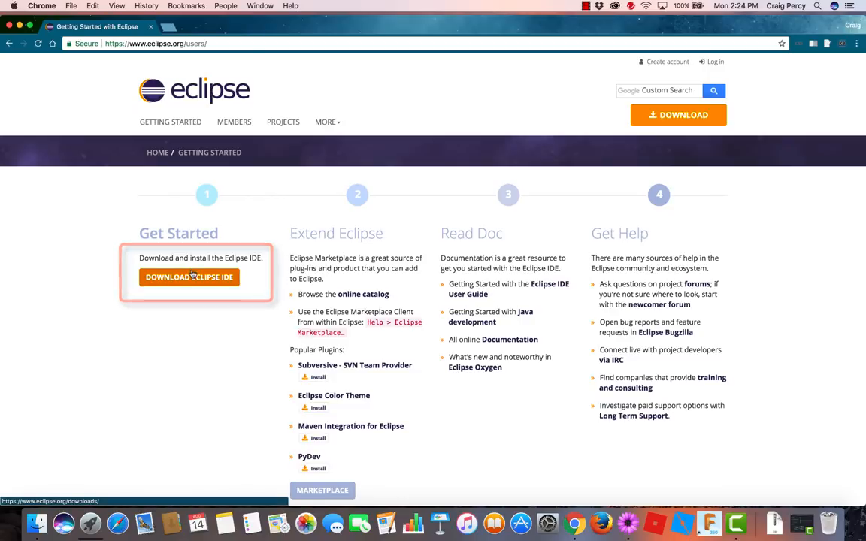
- Go to the Eclipse IDE downloads page and follow Download Packages under Get Eclipse Oxygen
{"action": "left_click", "coordinate": [190, 277]}
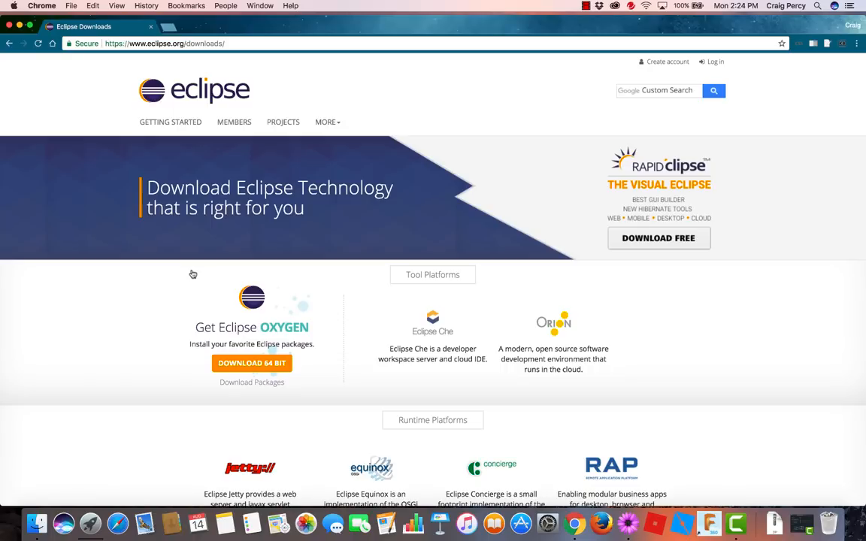
{"action": "scroll", "scroll_direction": "down", "scroll_amount": 3}
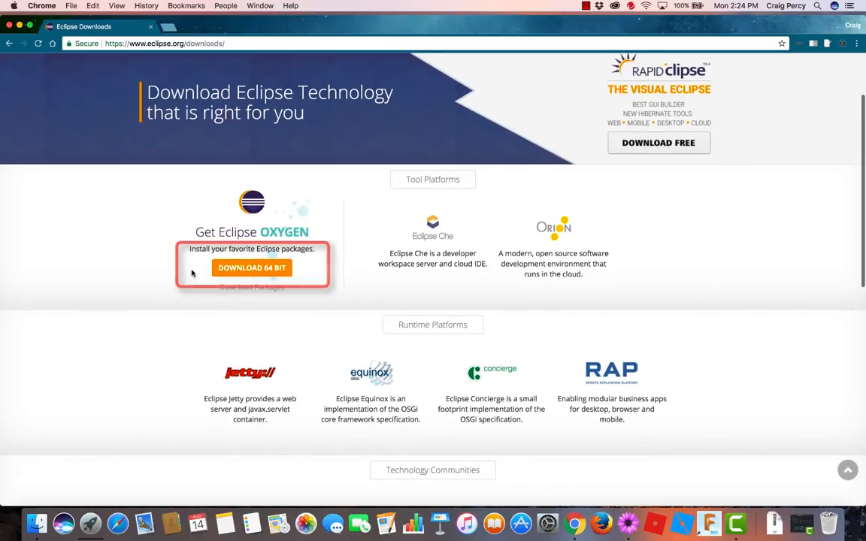
{"action": "mouse_move", "coordinate": [252, 289]}
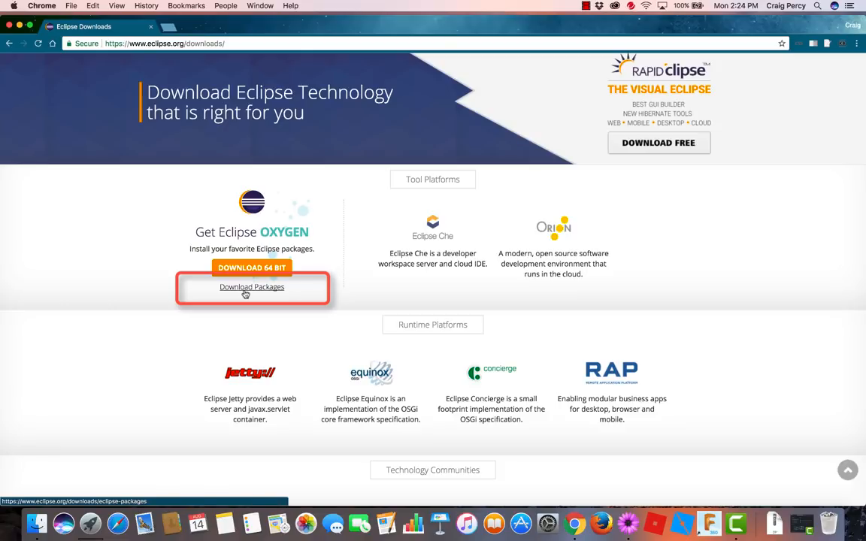
{"action": "left_click", "coordinate": [252, 285]}
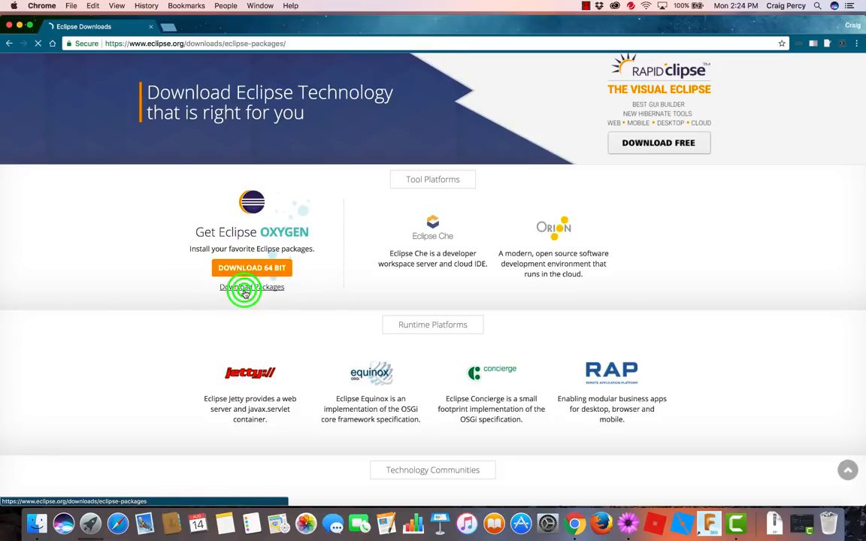
- Load the Eclipse Packages page and scroll through the Java EE, Java, C/C++ and PHP packages
{"action": "left_click", "coordinate": [253, 285]}
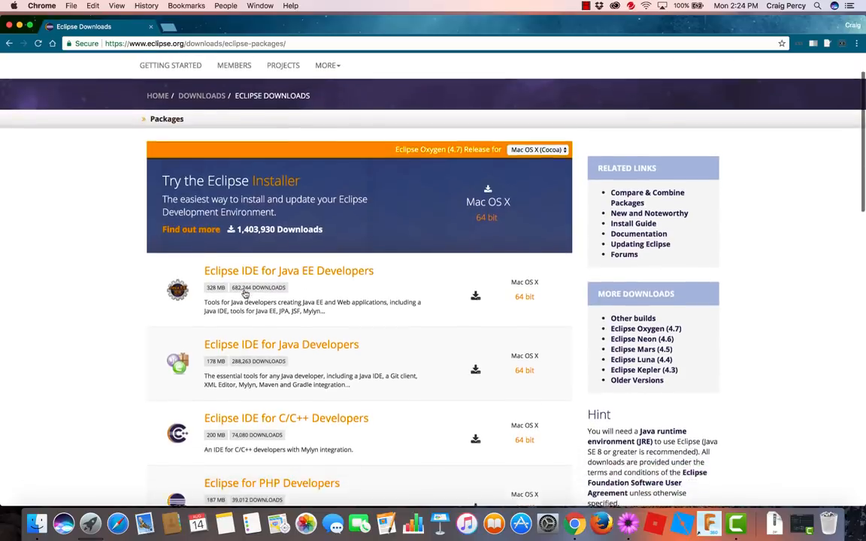
{"action": "scroll", "scroll_direction": "down", "scroll_amount": 3}
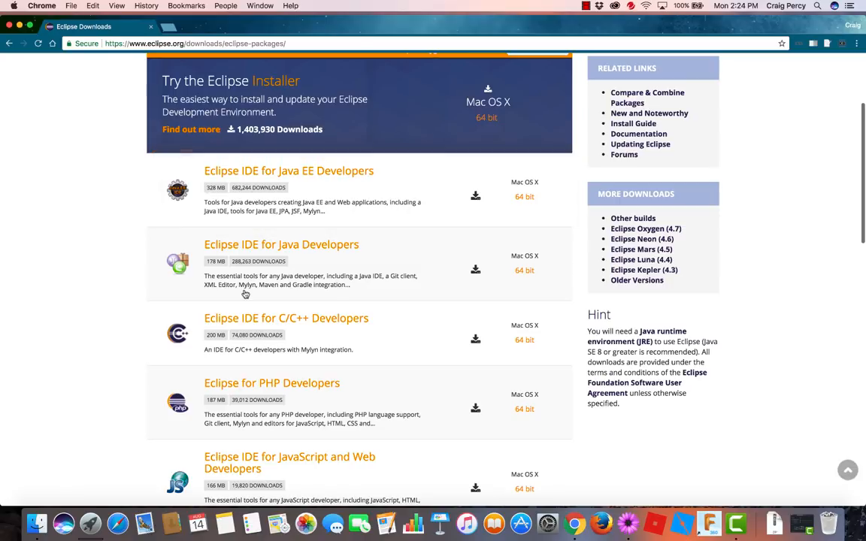
{"action": "mouse_move", "coordinate": [655, 332]}
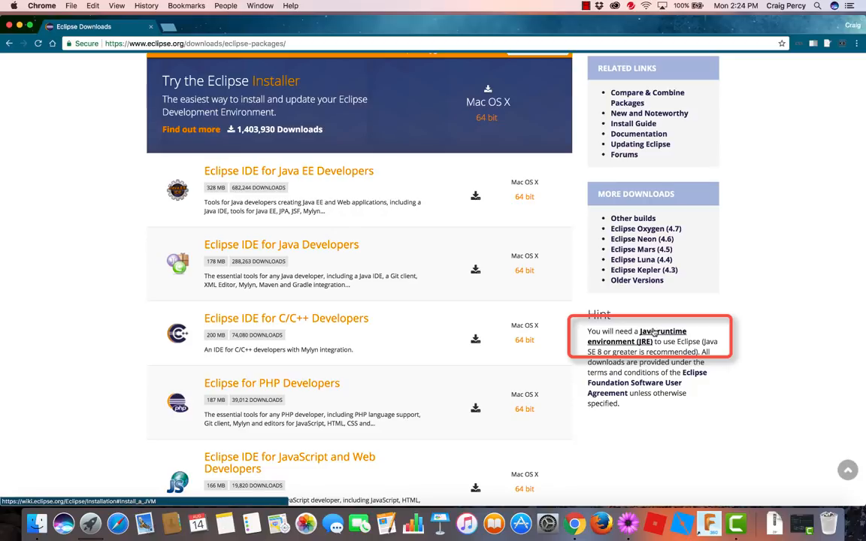
- Follow the Java runtime environment (JRE) hint in a new tab to Oracle's JDK download site
{"action": "right_click", "coordinate": [637, 336]}
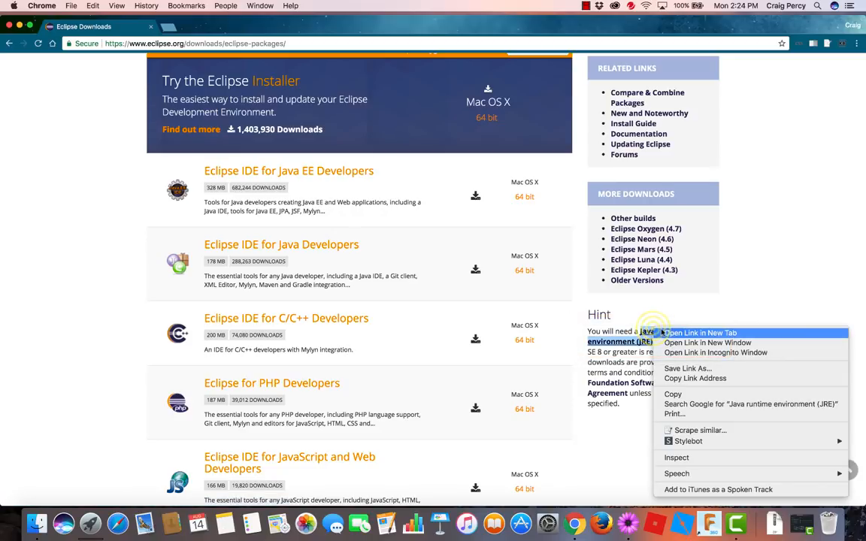
{"action": "left_click", "coordinate": [698, 334]}
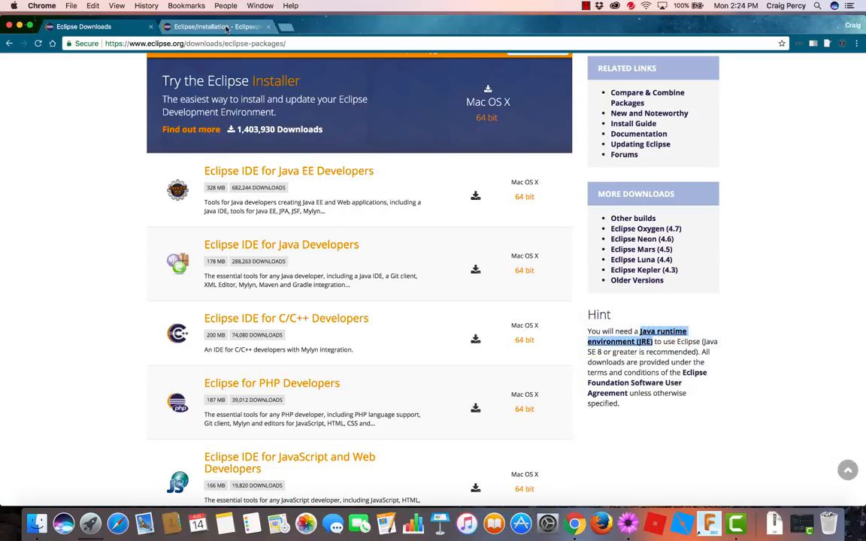
{"action": "left_click", "coordinate": [210, 27]}
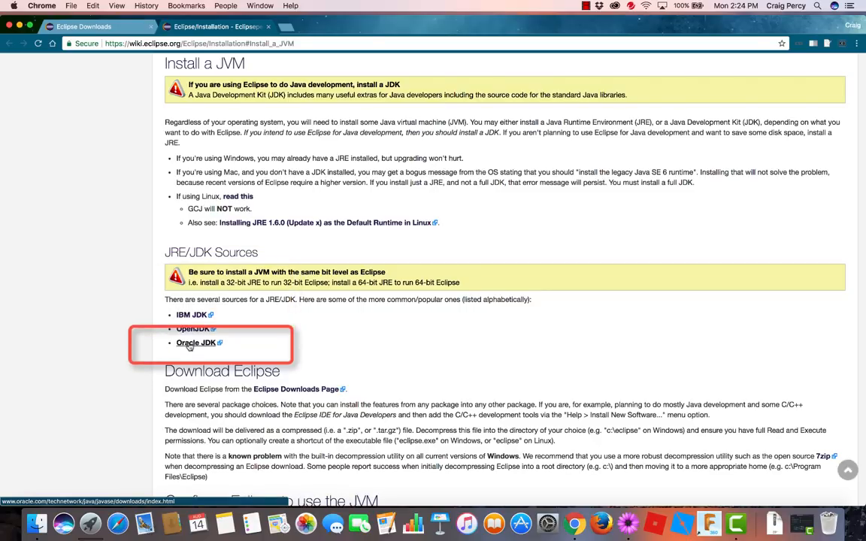
{"action": "left_click", "coordinate": [195, 343]}
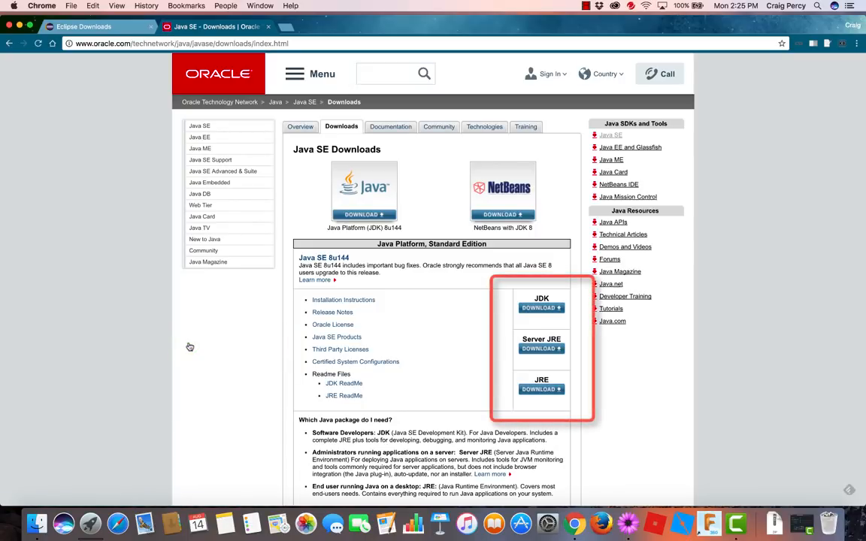
{"action": "mouse_move", "coordinate": [412, 328]}
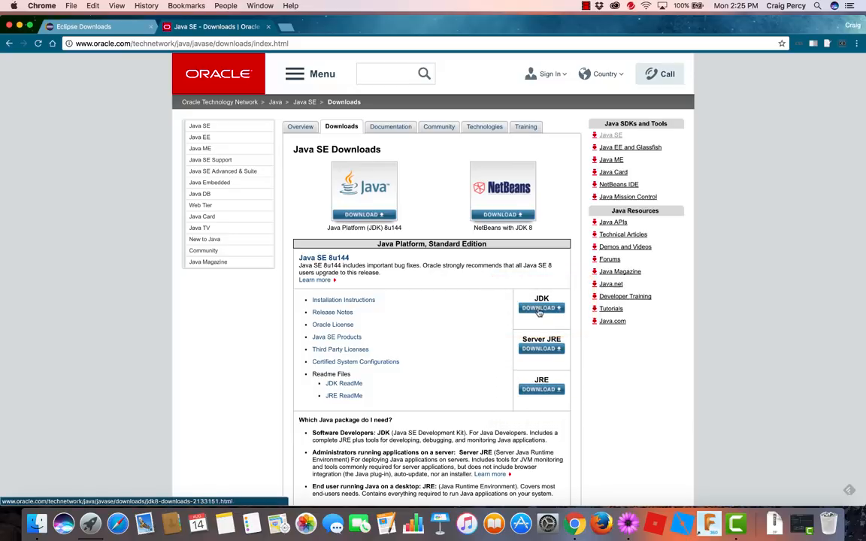
- Accept the JDK 8u144 license and start downloading jdk-8u144-macosx-x64.dmg
{"action": "left_click", "coordinate": [541, 306]}
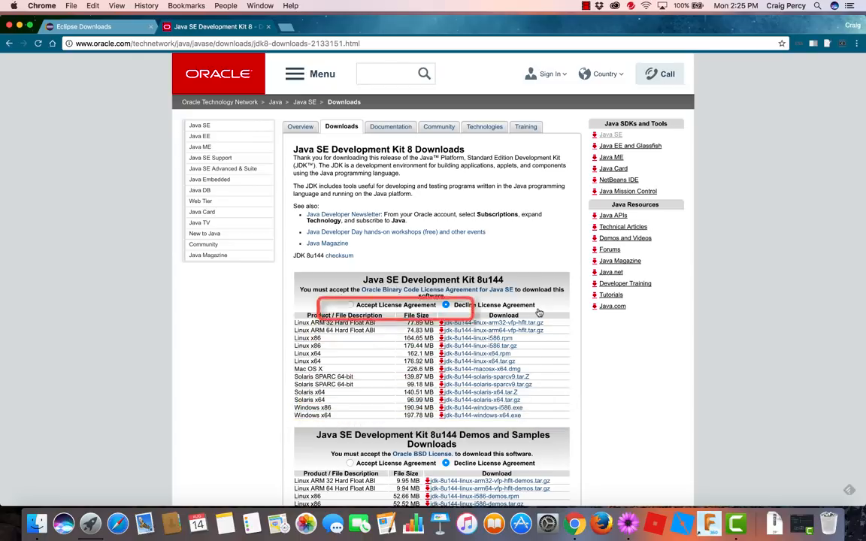
{"action": "left_click", "coordinate": [349, 304]}
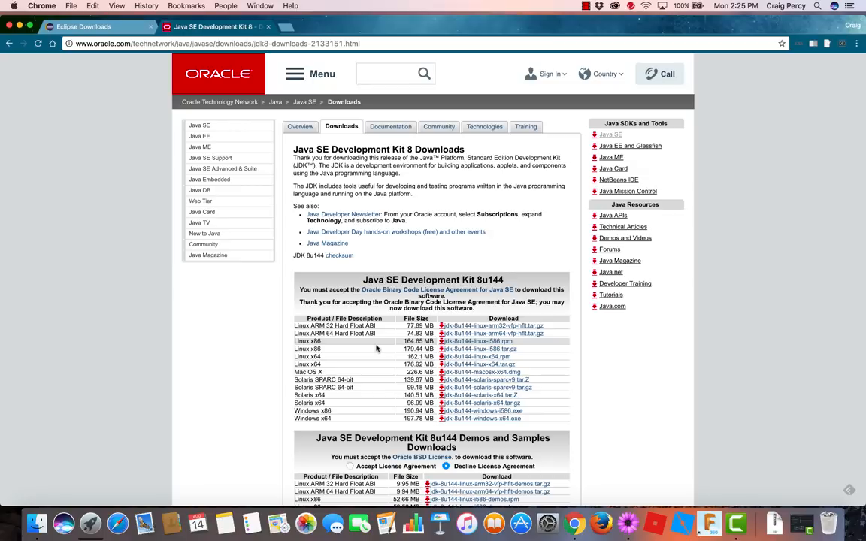
{"action": "left_click", "coordinate": [481, 373]}
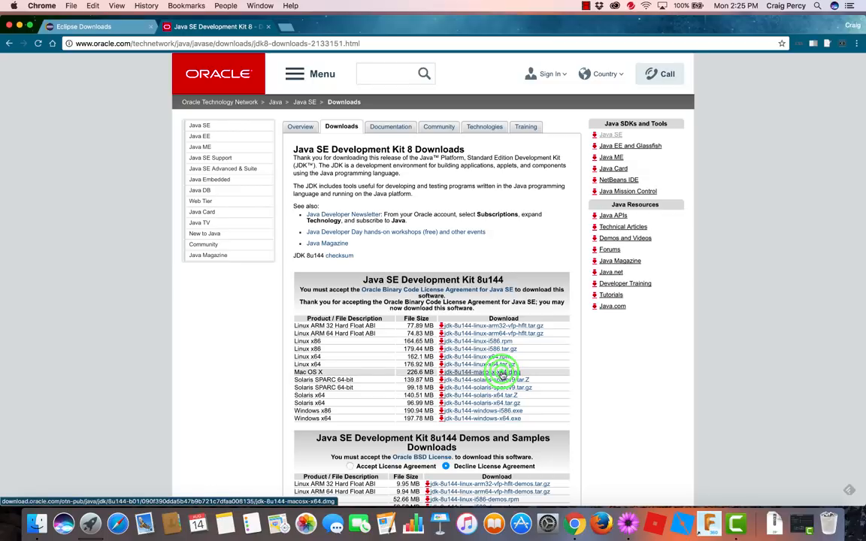
{"action": "left_click", "coordinate": [481, 372]}
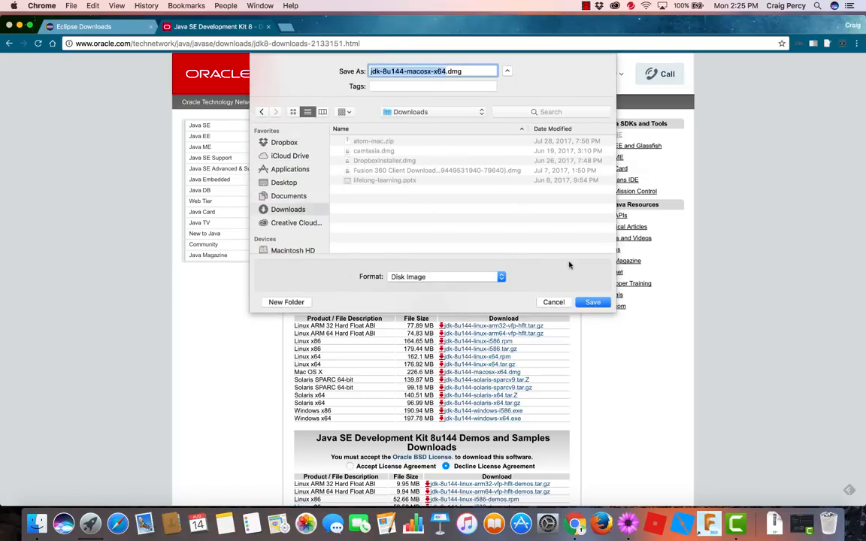
- Save the JDK disk image to Downloads, reveal it in Finder and mount the .dmg
{"action": "left_click", "coordinate": [592, 301]}
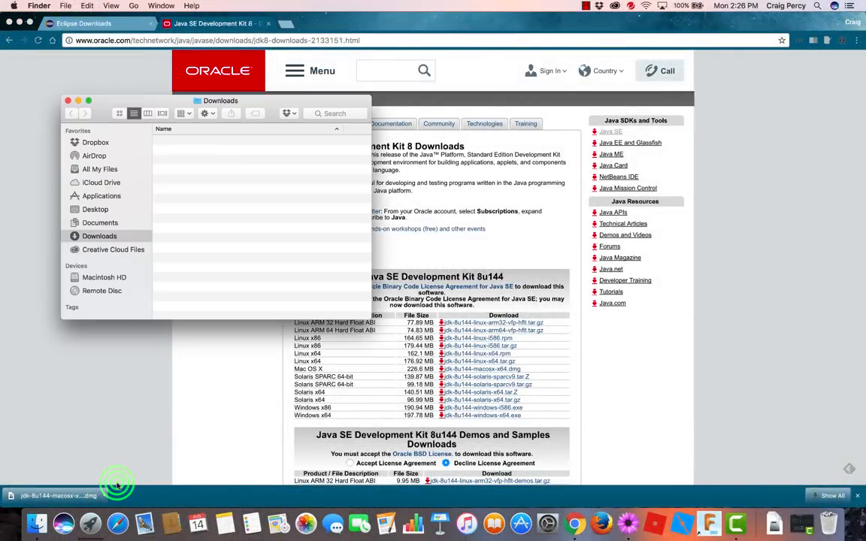
{"action": "left_click", "coordinate": [218, 180]}
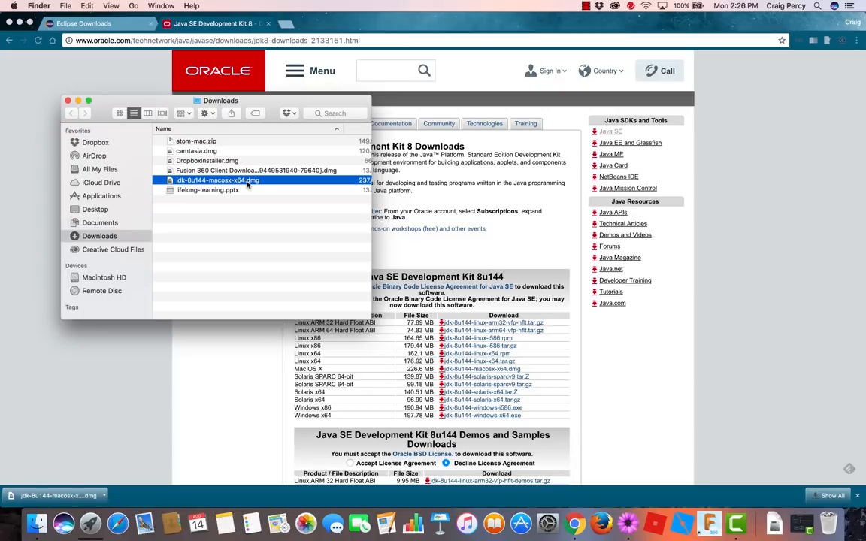
{"action": "double_click", "coordinate": [217, 181]}
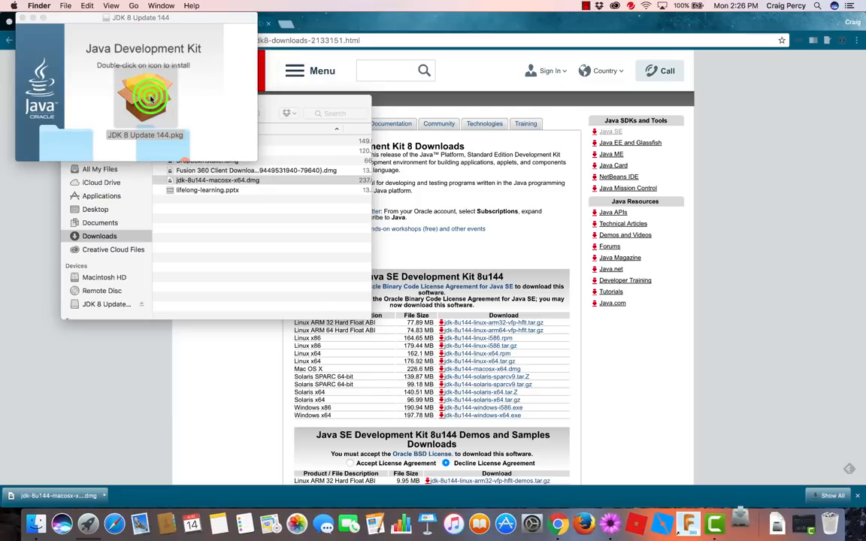
- Run JDK 8 Update 144.pkg through Continue, Install and password authorization, then close it
{"action": "double_click", "coordinate": [146, 96]}
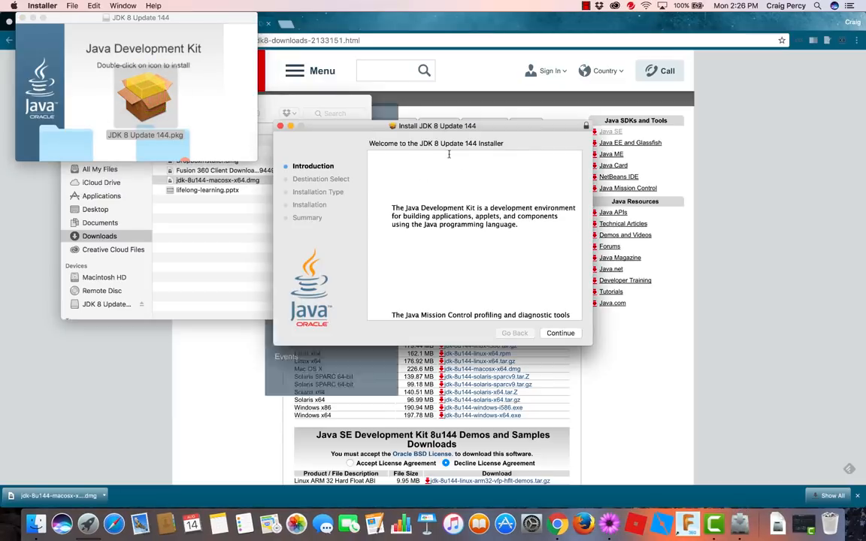
{"action": "left_click", "coordinate": [559, 334]}
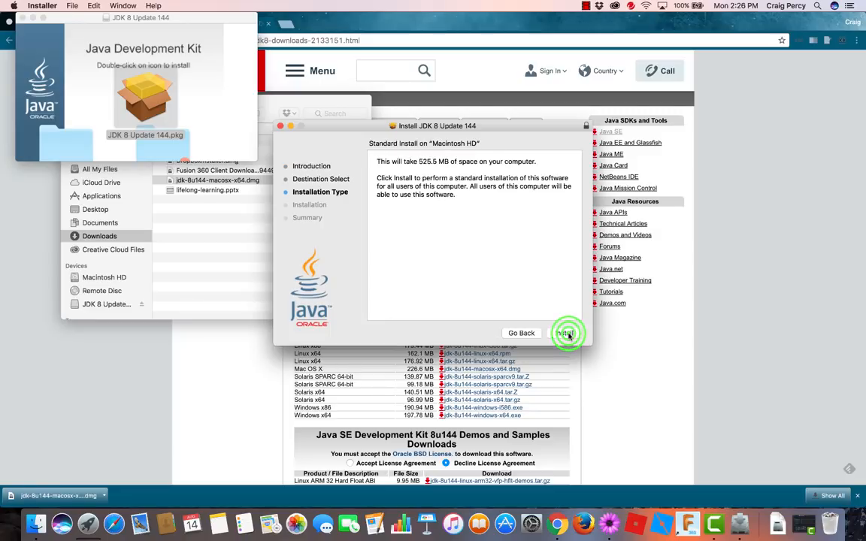
{"action": "left_click", "coordinate": [565, 334]}
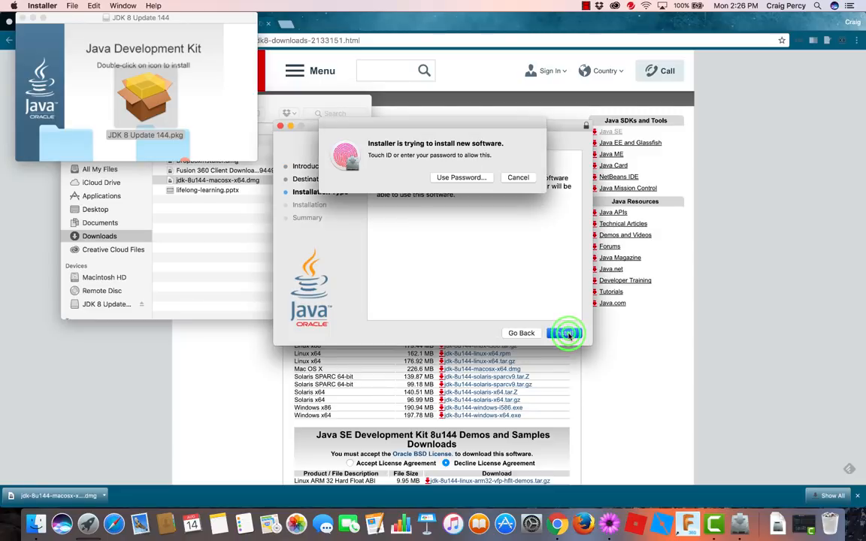
{"action": "left_click", "coordinate": [565, 334]}
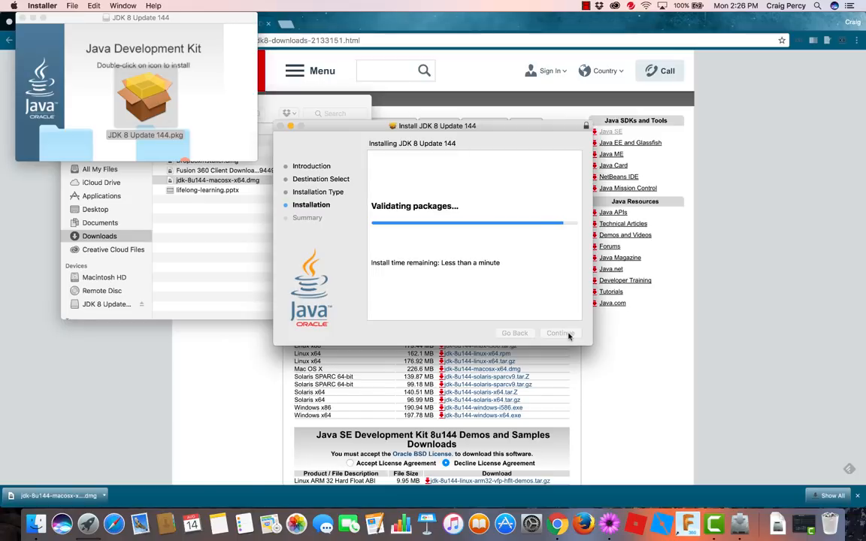
{"action": "left_click", "coordinate": [559, 334]}
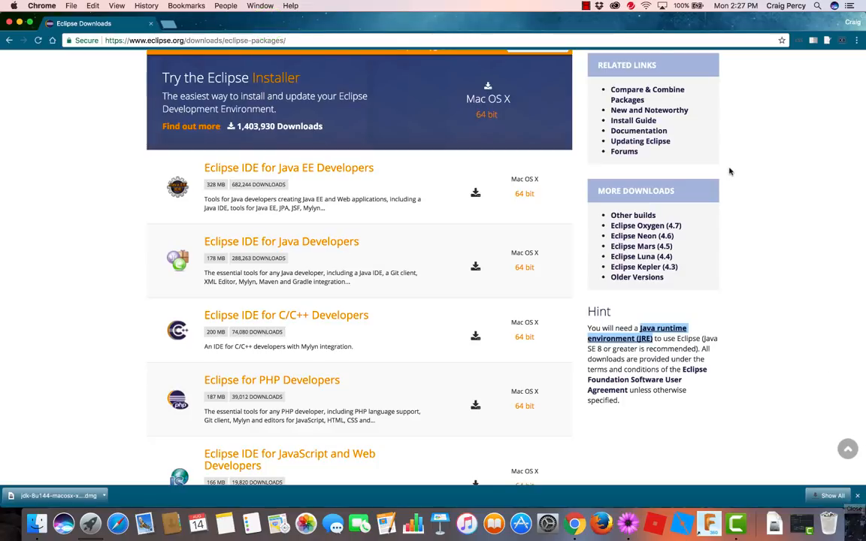
{"action": "mouse_move", "coordinate": [772, 148]}
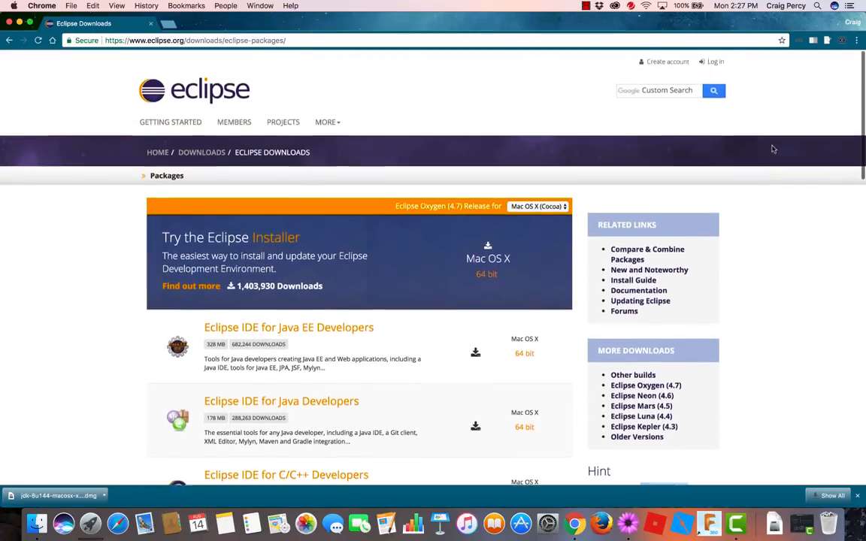
- Download the 64-bit Mac OS X Eclipse Installer from the mirror and save it to Downloads
{"action": "scroll", "scroll_direction": "down", "scroll_amount": 3}
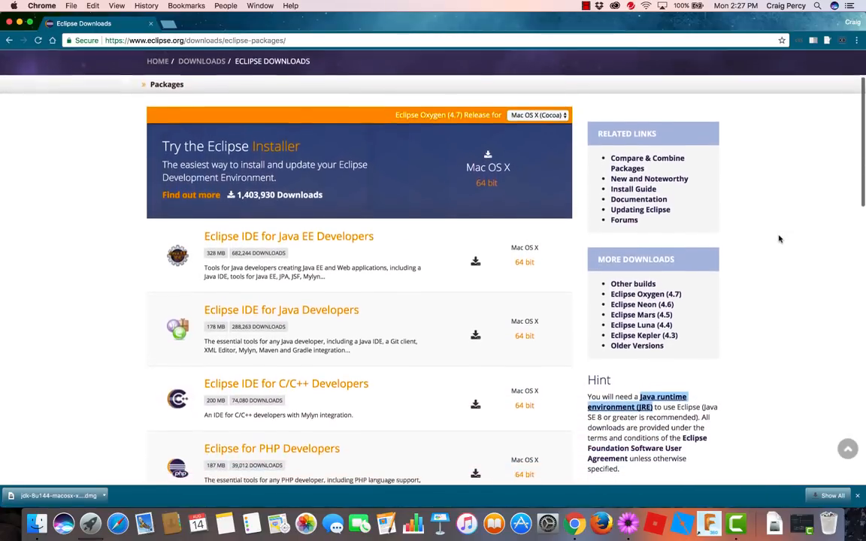
{"action": "scroll", "scroll_direction": "down", "scroll_amount": 3}
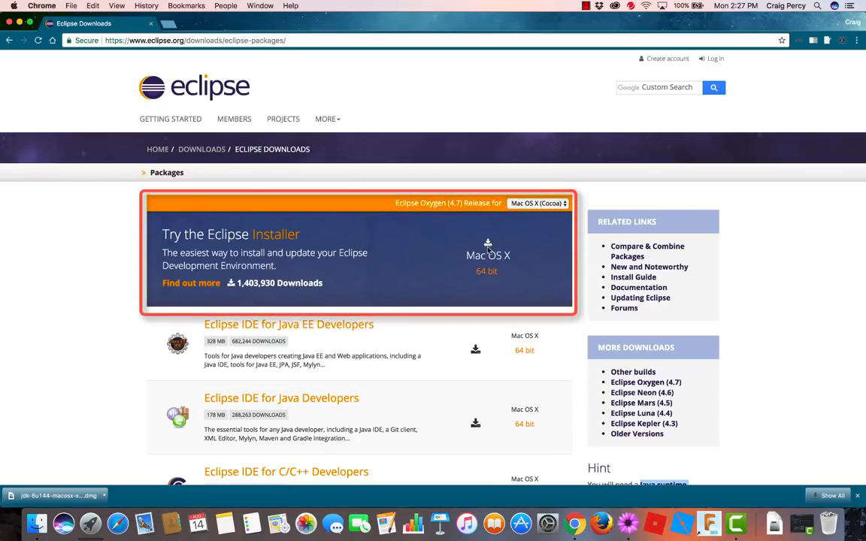
{"action": "mouse_move", "coordinate": [487, 273]}
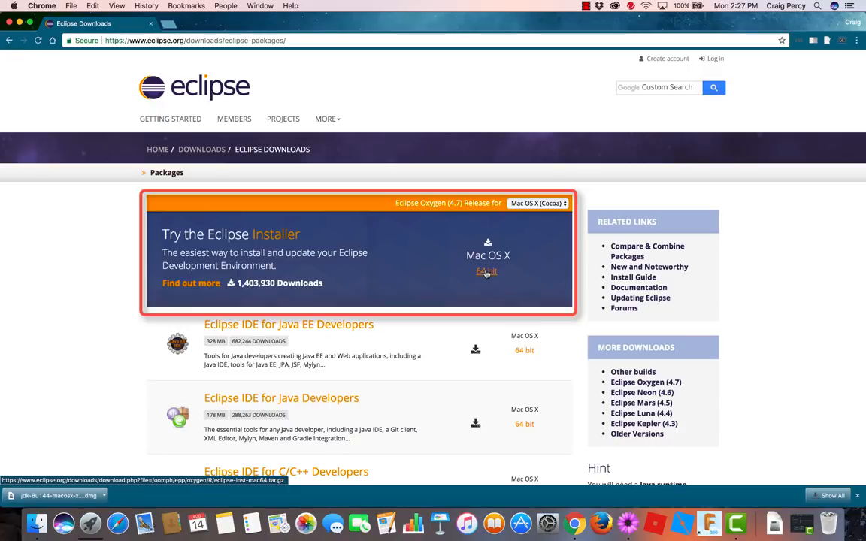
{"action": "mouse_move", "coordinate": [486, 270]}
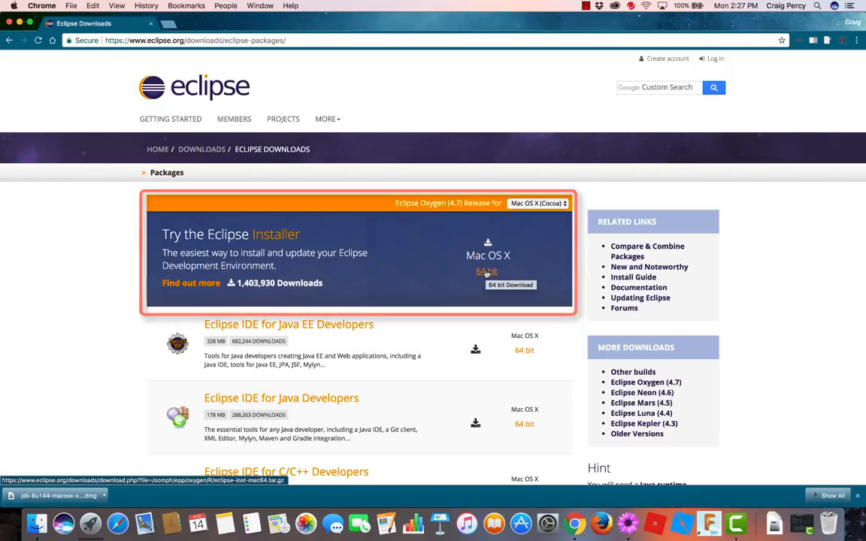
{"action": "left_click", "coordinate": [486, 271]}
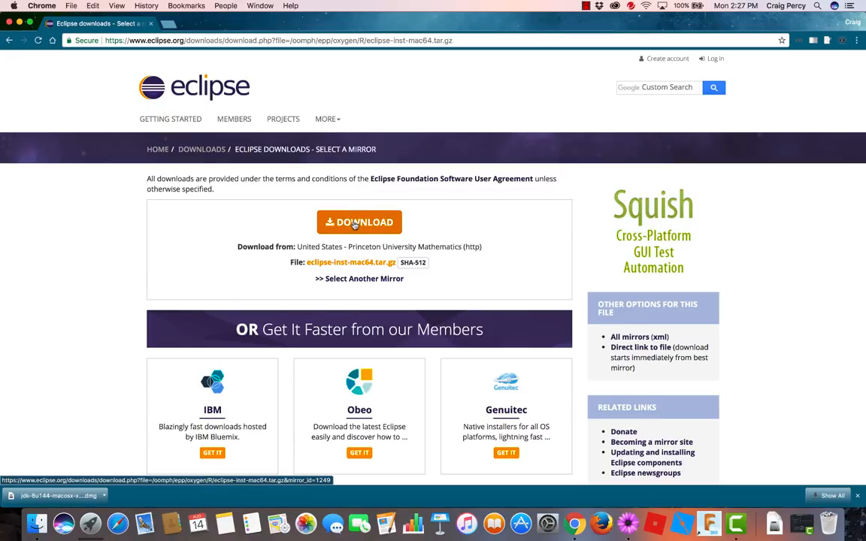
{"action": "left_click", "coordinate": [358, 223]}
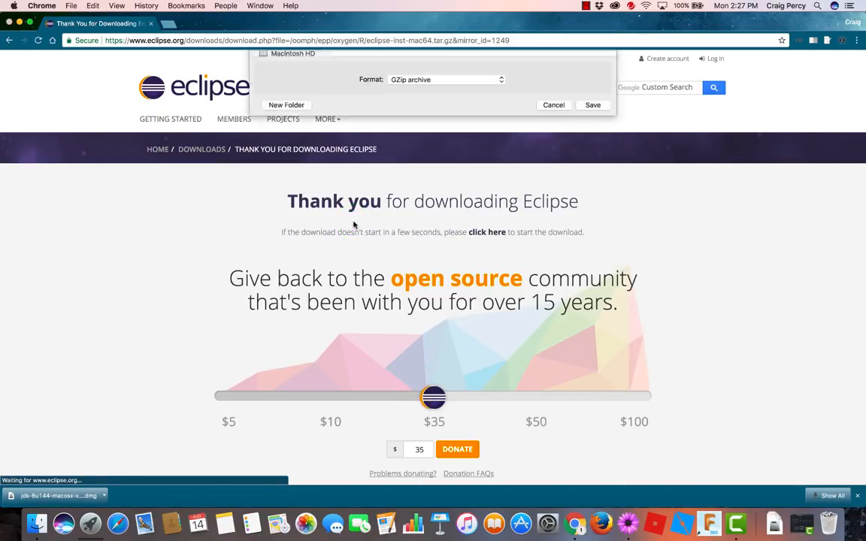
{"action": "left_click", "coordinate": [506, 67]}
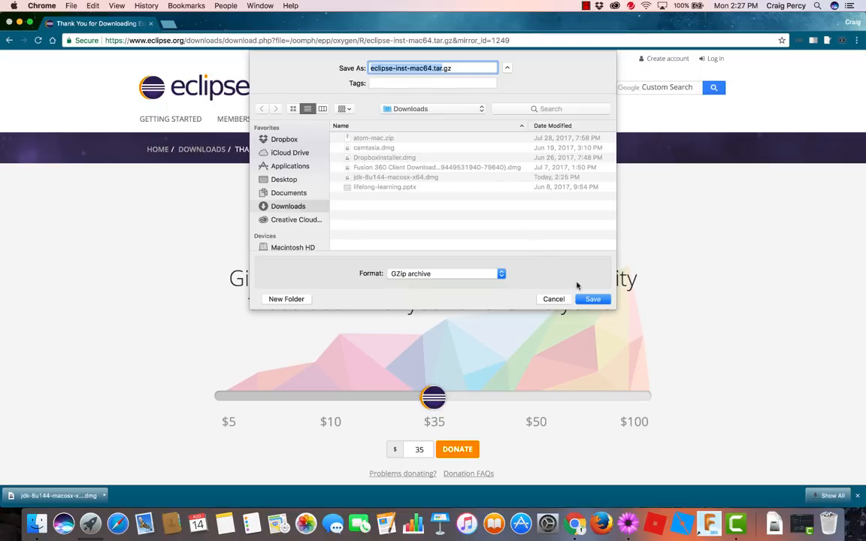
{"action": "left_click", "coordinate": [593, 299]}
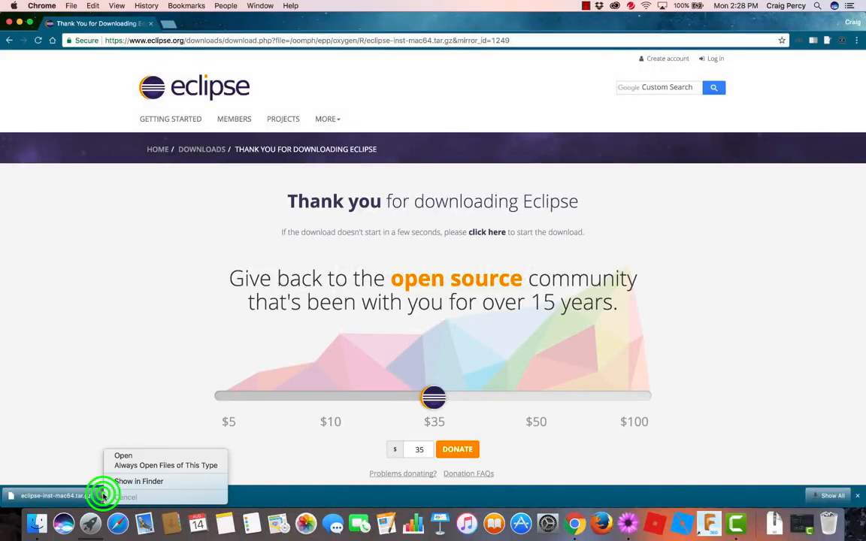
- Extract eclipse-inst-mac64.tar.gz in Finder and launch Eclipse Installer.app, approving the security prompt
{"action": "left_click", "coordinate": [138, 481]}
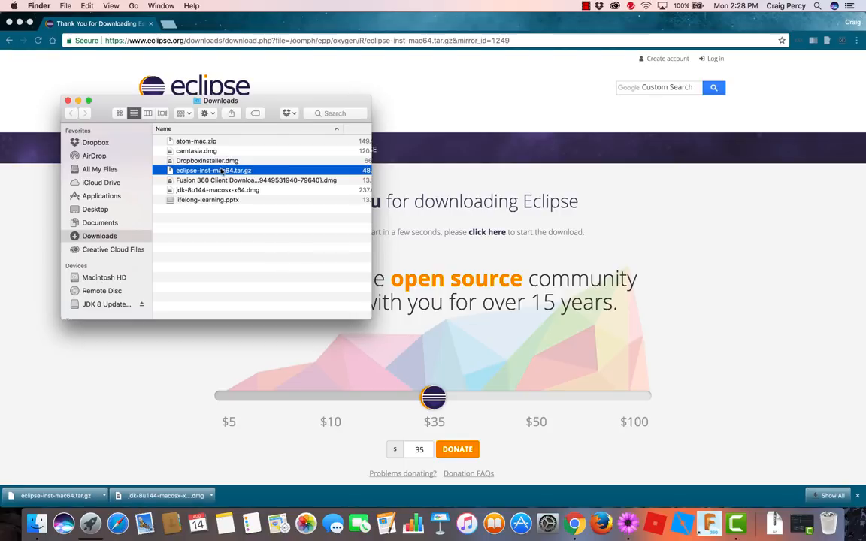
{"action": "double_click", "coordinate": [213, 169]}
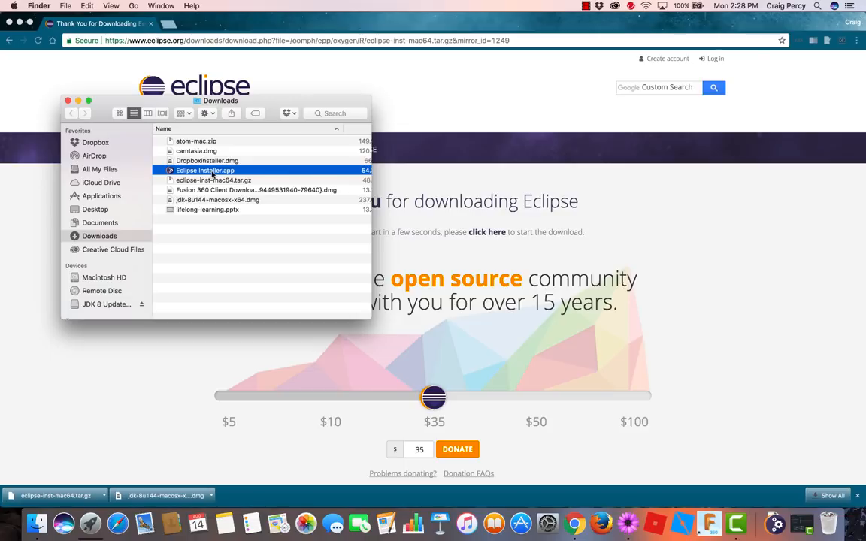
{"action": "double_click", "coordinate": [204, 170]}
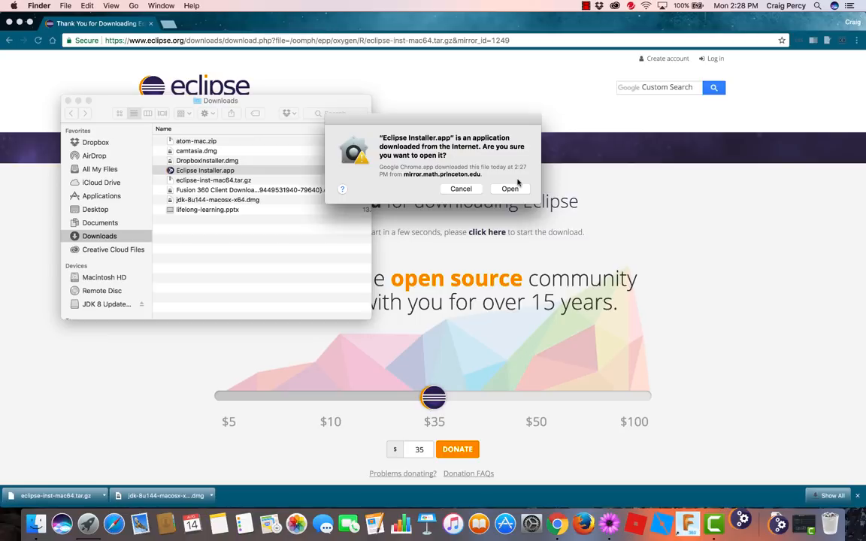
{"action": "left_click", "coordinate": [510, 190]}
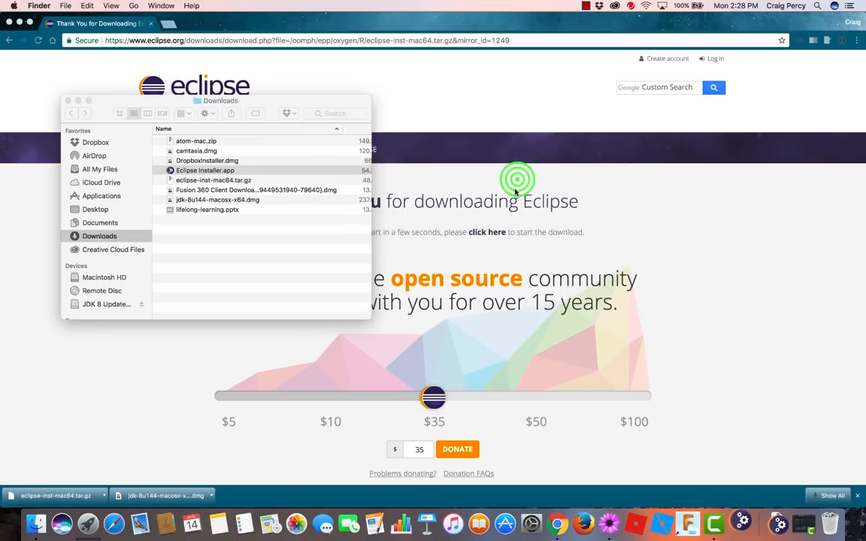
{"action": "double_click", "coordinate": [205, 171]}
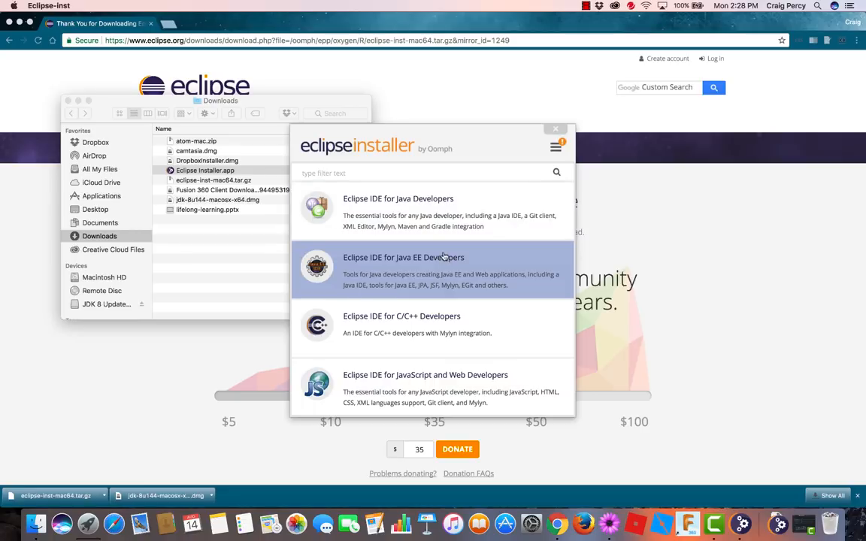
- Install Eclipse IDE for Java EE Developers into the default folder, accepting the license agreement
{"action": "left_click", "coordinate": [403, 257]}
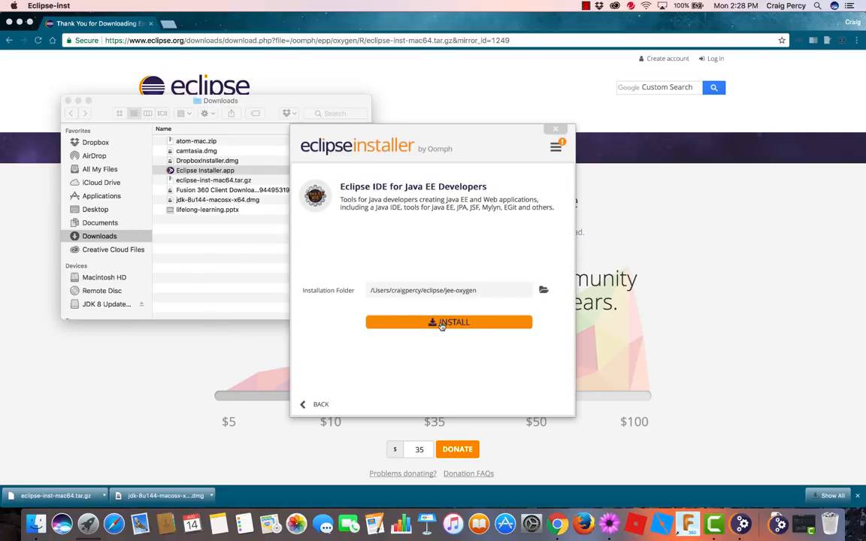
{"action": "left_click", "coordinate": [448, 322]}
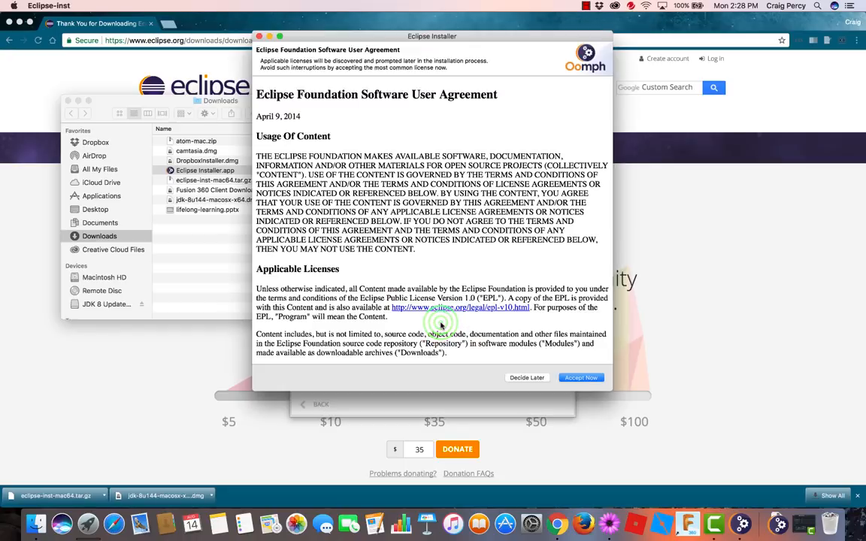
{"action": "left_click", "coordinate": [580, 377]}
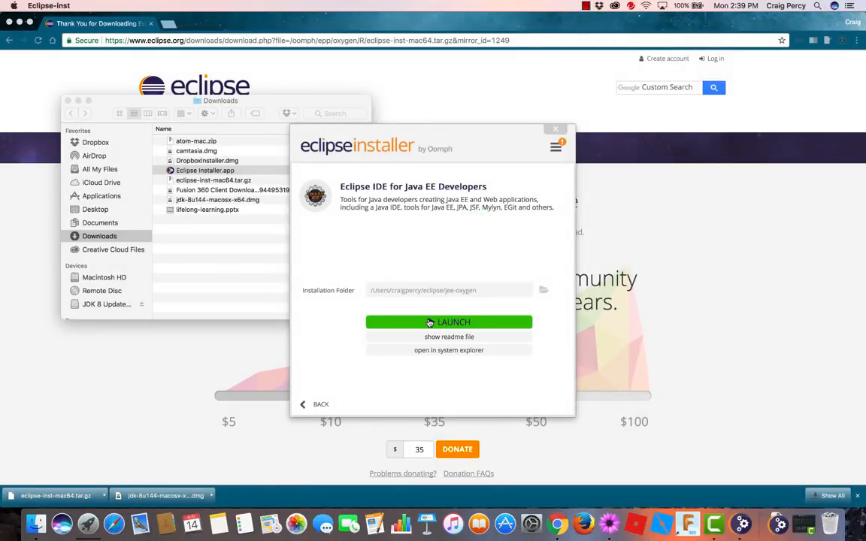
{"action": "mouse_move", "coordinate": [448, 322]}
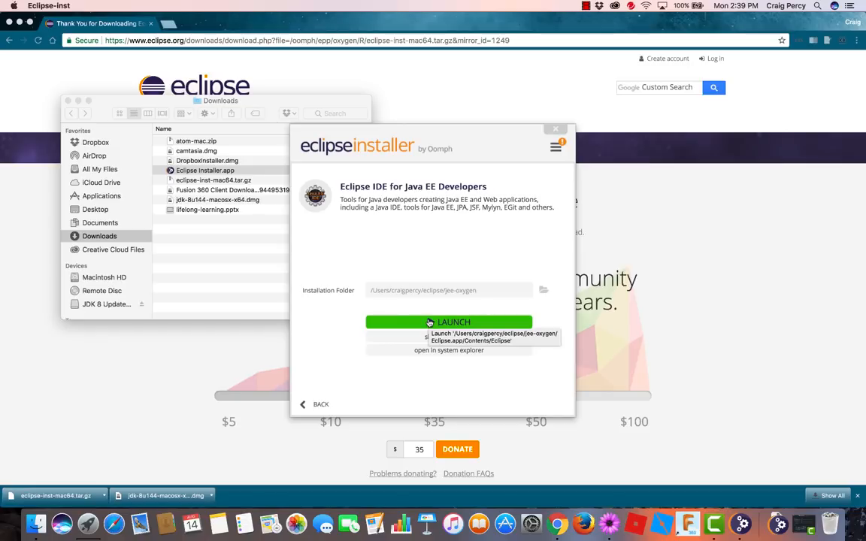
- Launch the installed Eclipse with the default eclipse-workspace folder as its workspace
{"action": "left_click", "coordinate": [448, 321]}
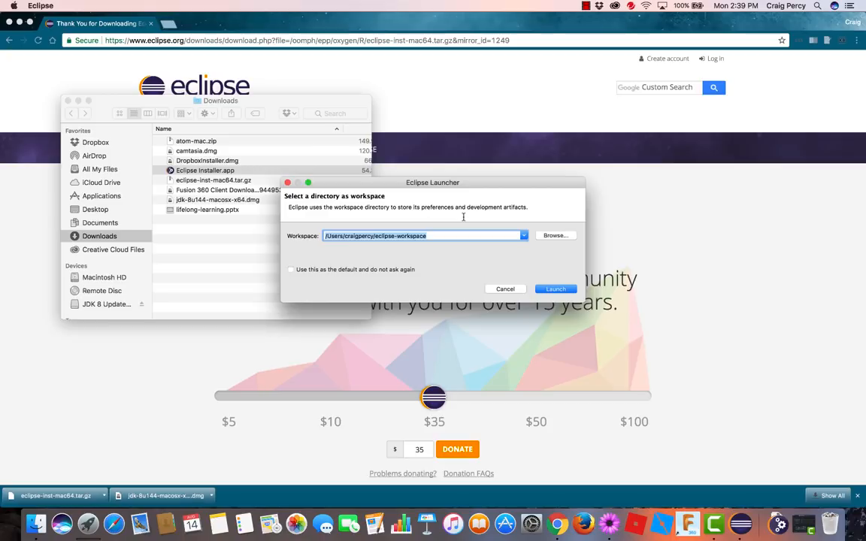
{"action": "mouse_move", "coordinate": [481, 229]}
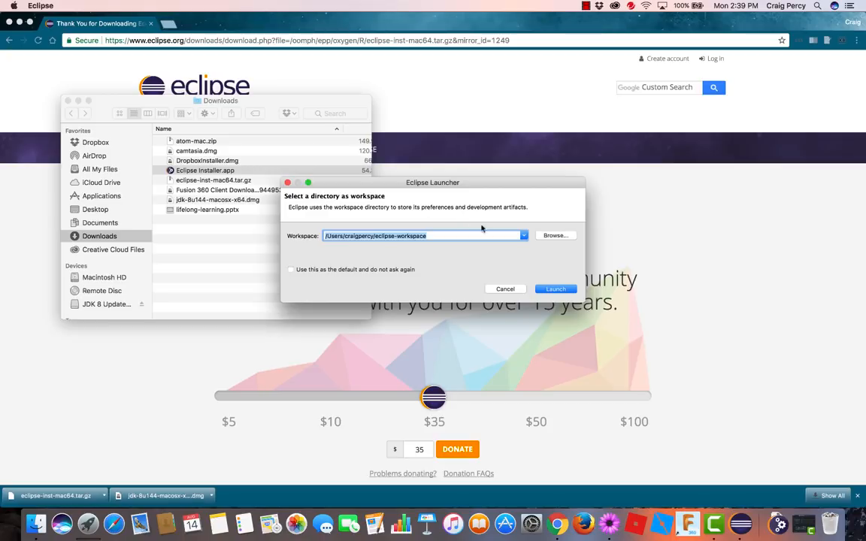
{"action": "mouse_move", "coordinate": [463, 216]}
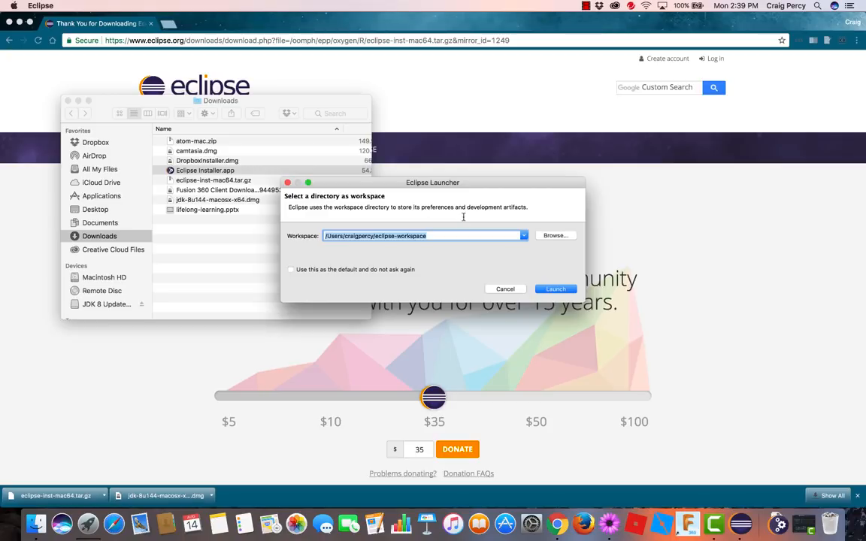
{"action": "left_click", "coordinate": [556, 289]}
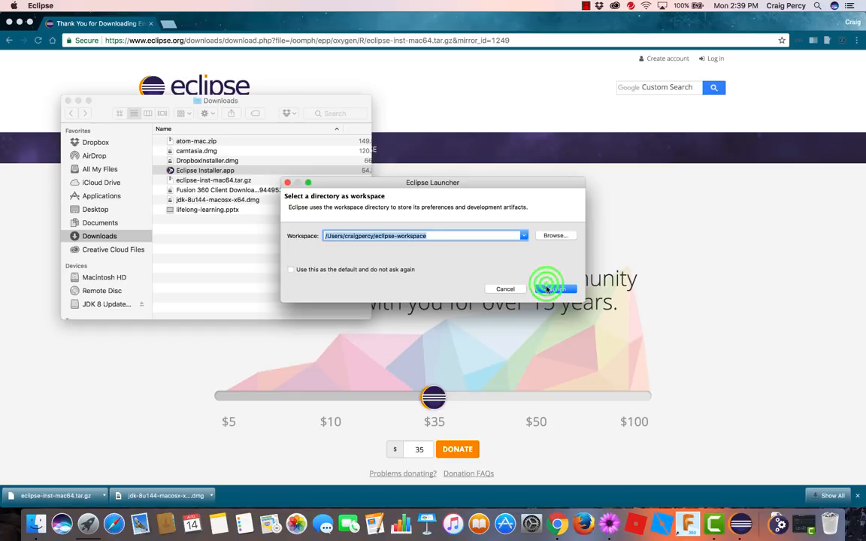
{"action": "left_click", "coordinate": [557, 289]}
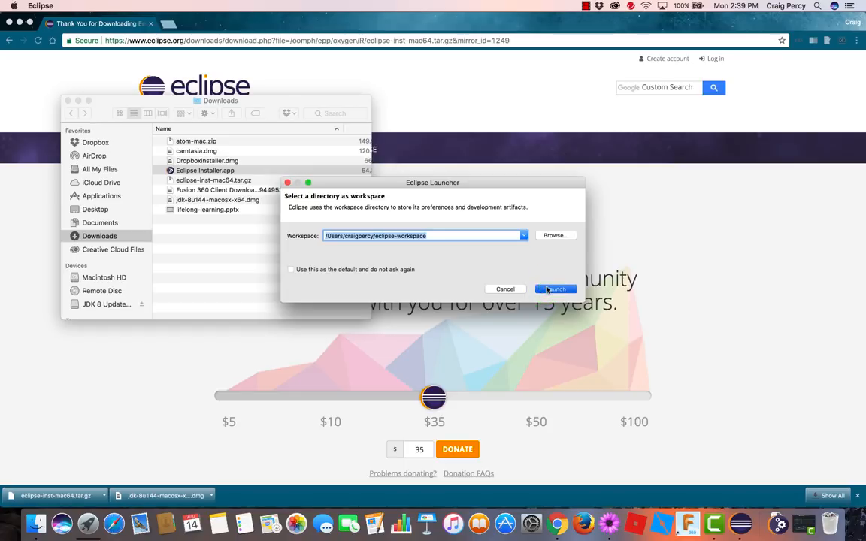
{"action": "left_click", "coordinate": [557, 289]}
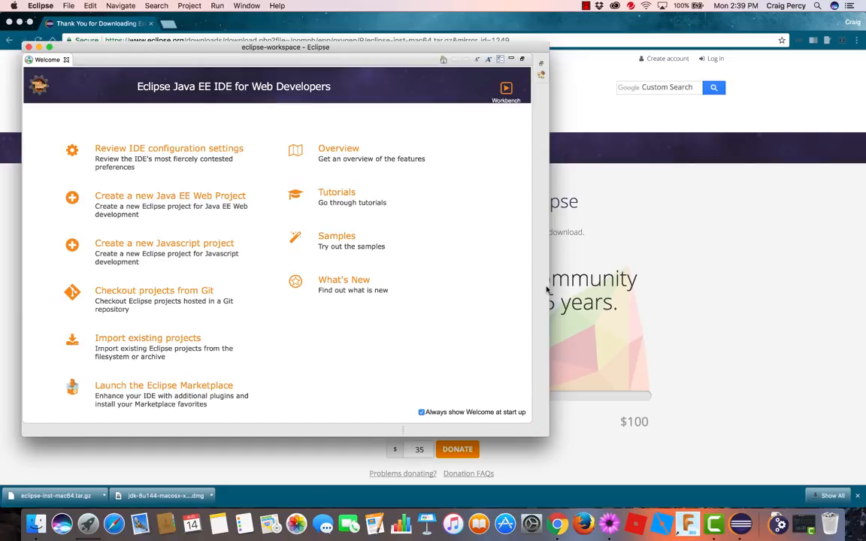
- Close the Welcome page, maximize the workbench, then hide Eclipse via Eclipse > Hide Eclipse
{"action": "left_click", "coordinate": [66, 60]}
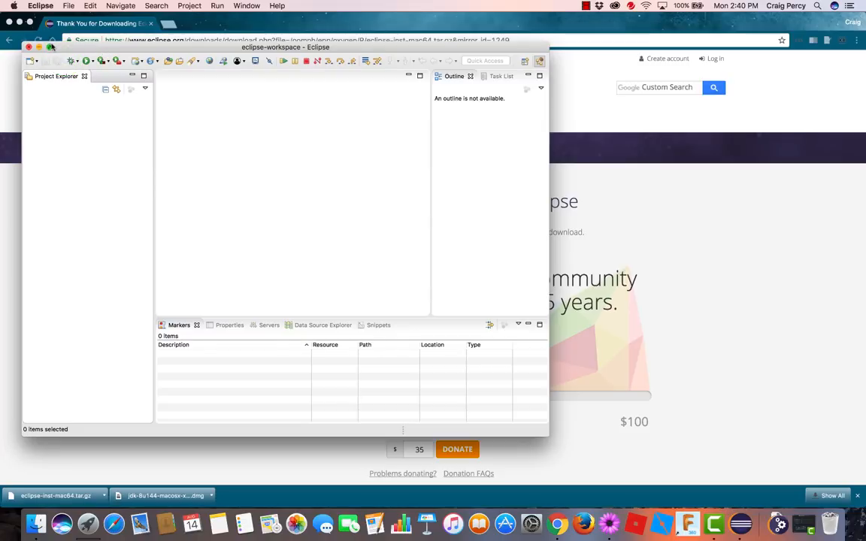
{"action": "left_click", "coordinate": [51, 47]}
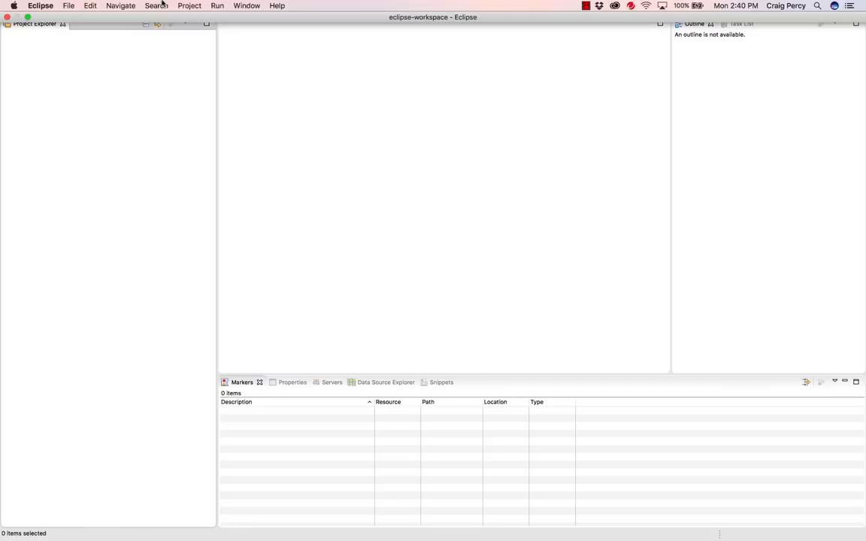
{"action": "left_click", "coordinate": [39, 6]}
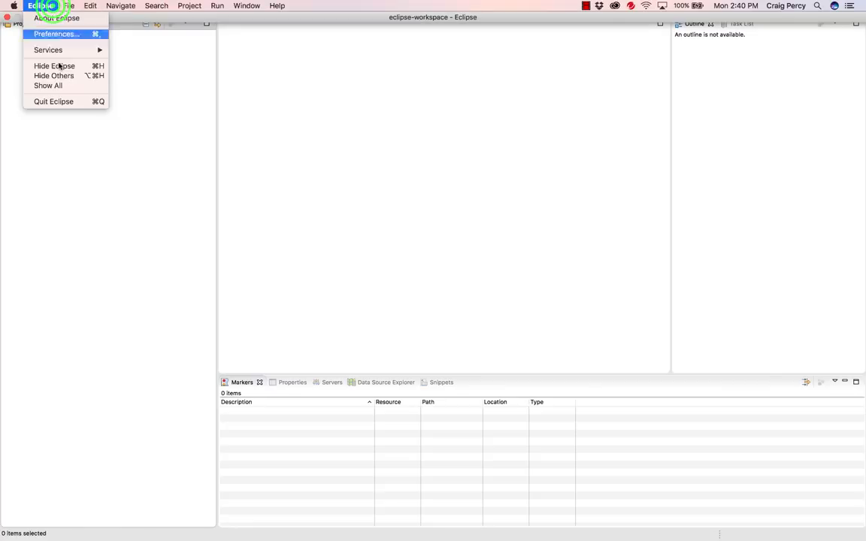
{"action": "left_click", "coordinate": [55, 102]}
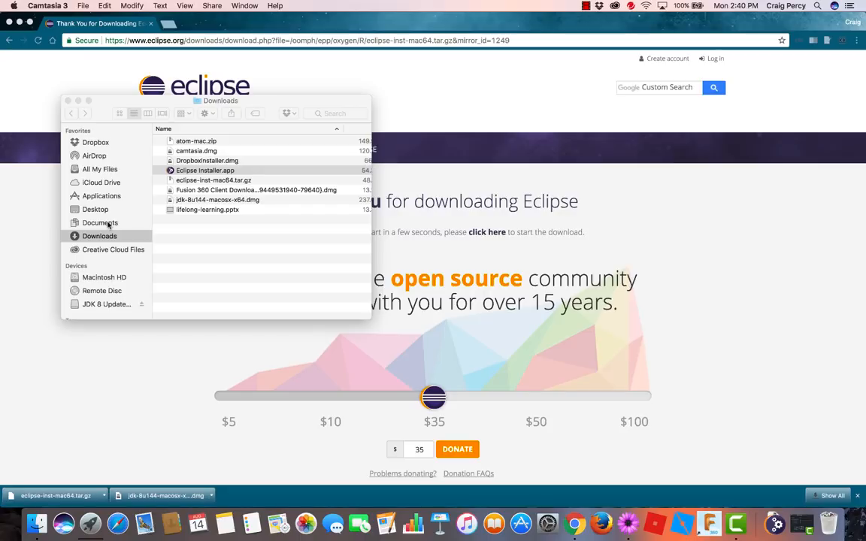
{"action": "mouse_move", "coordinate": [110, 205]}
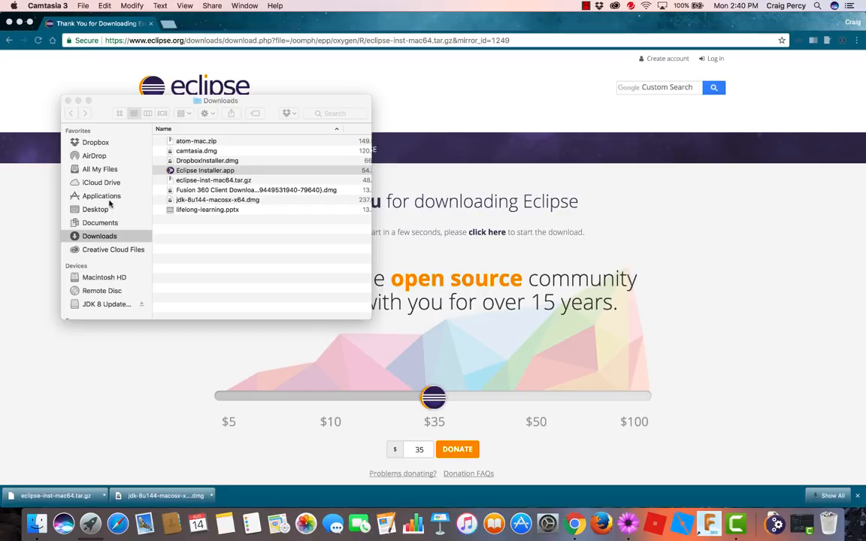
- Browse from Applications to the startup disk's folders and reach the eclipse installation folder
{"action": "left_click", "coordinate": [102, 196]}
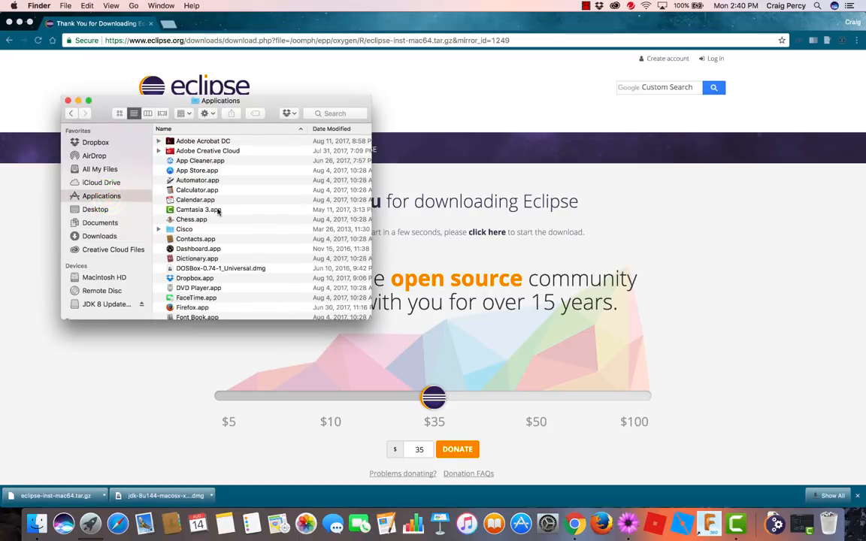
{"action": "scroll", "scroll_direction": "down", "scroll_amount": 3}
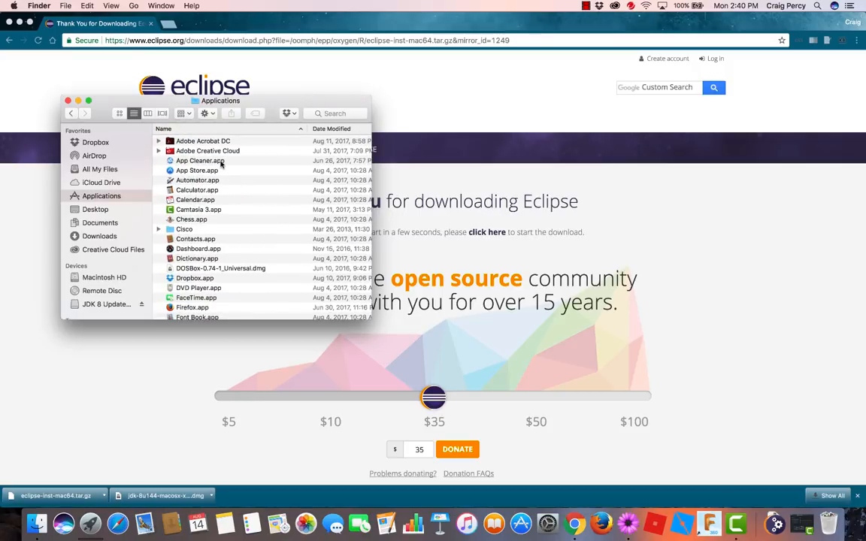
{"action": "left_click", "coordinate": [104, 277]}
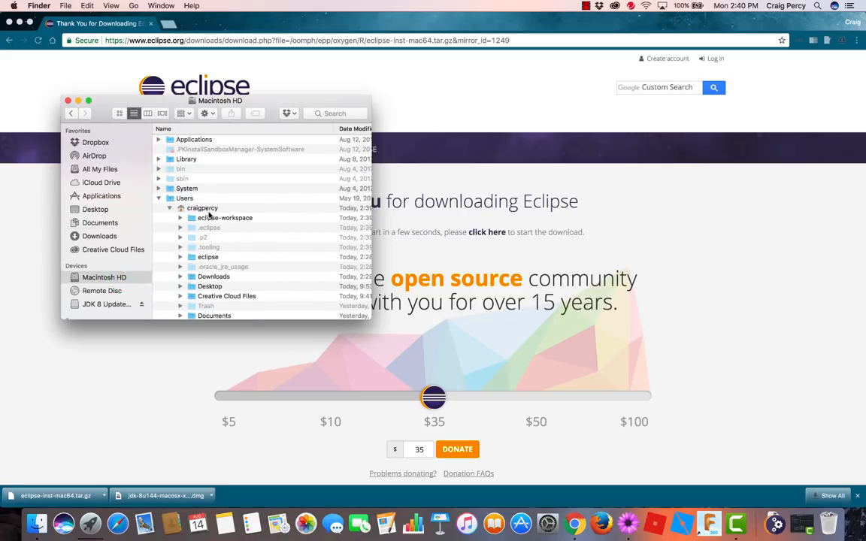
{"action": "double_click", "coordinate": [207, 256]}
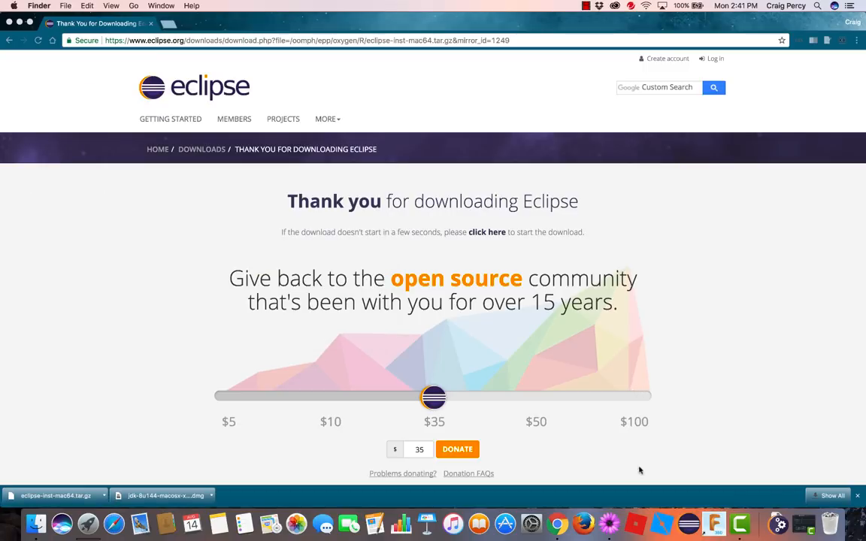
{"action": "mouse_move", "coordinate": [687, 524]}
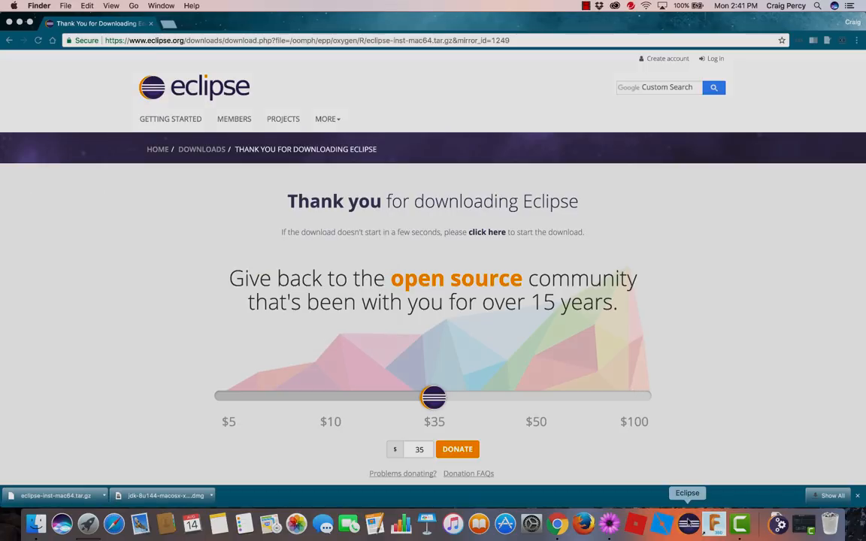